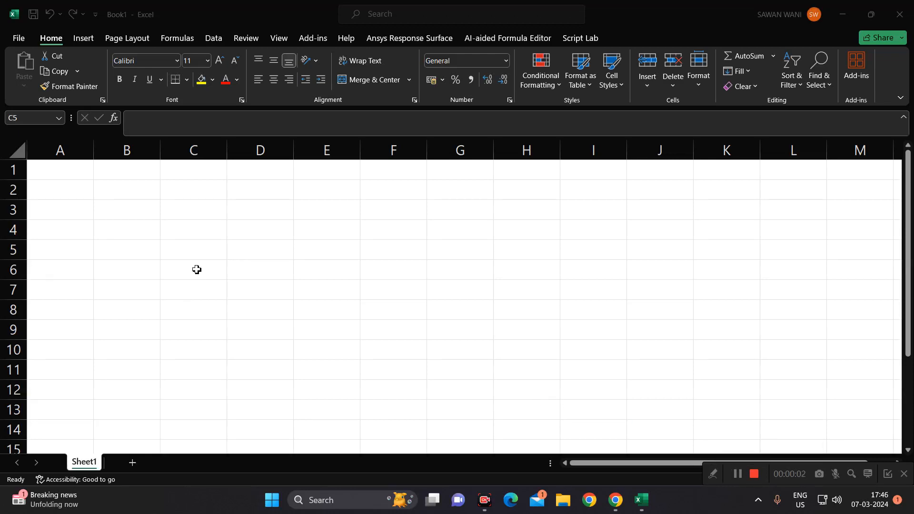
Select cell C4, then open the Office Add-ins Store through Add-ins > More Add-ins
left_click(193, 250)
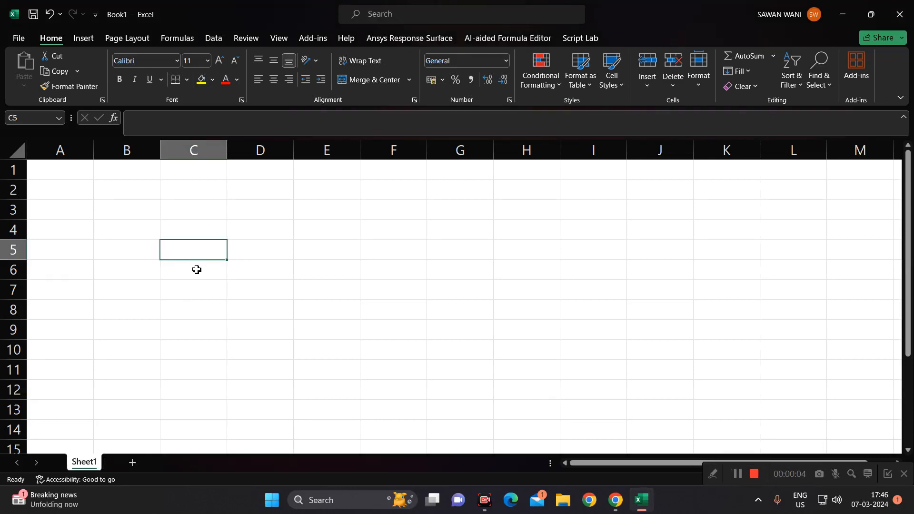
mouse_move(216, 192)
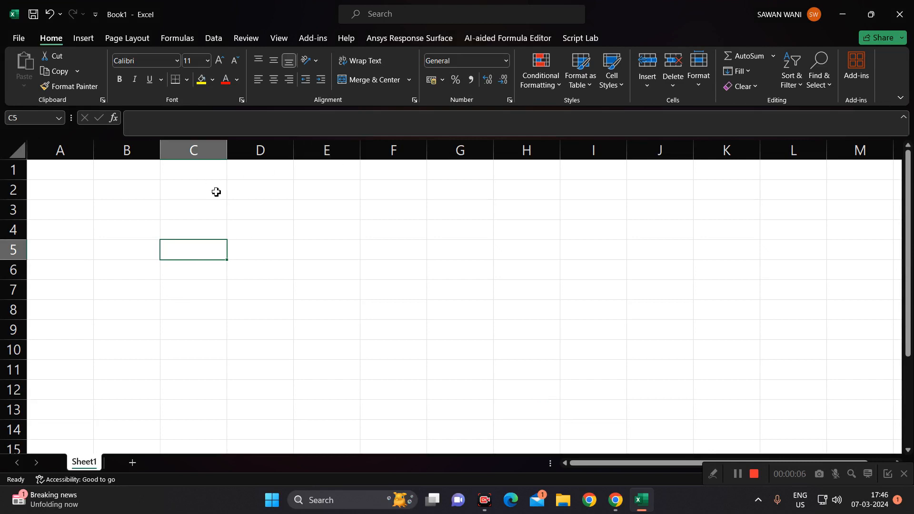
mouse_move(245, 239)
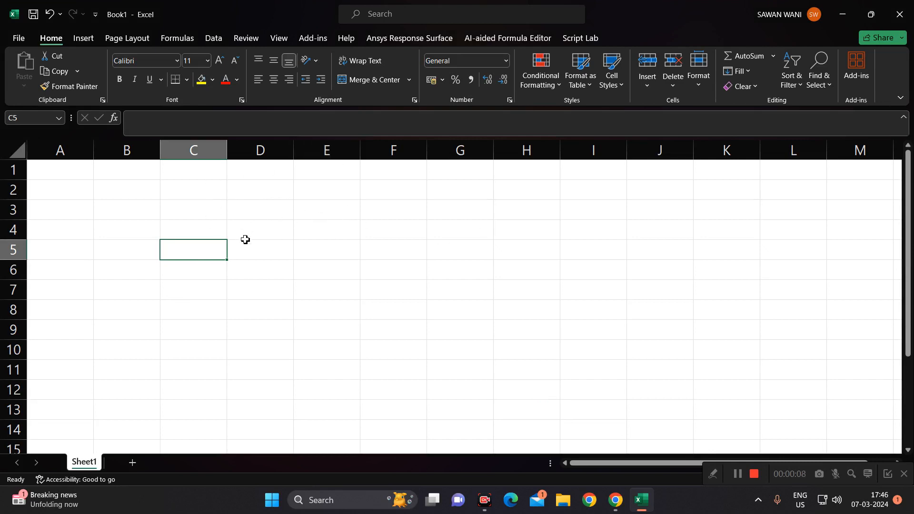
mouse_move(228, 257)
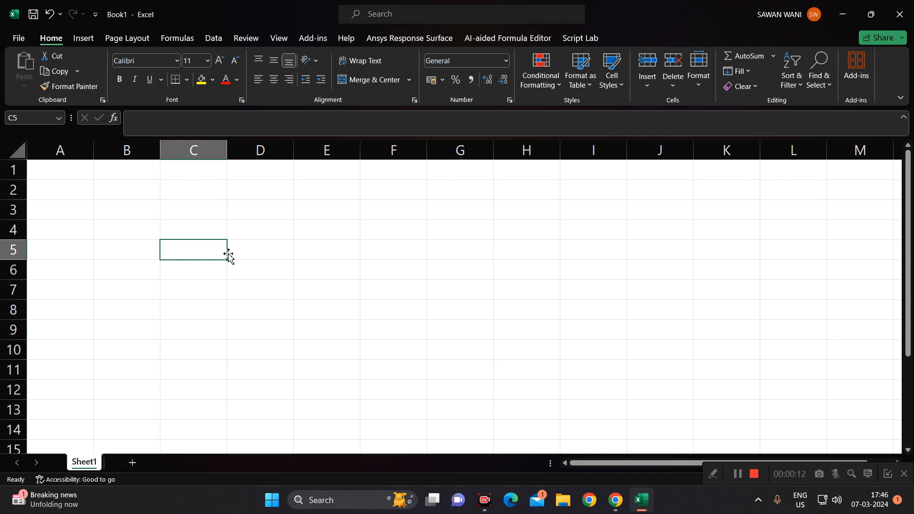
mouse_move(208, 267)
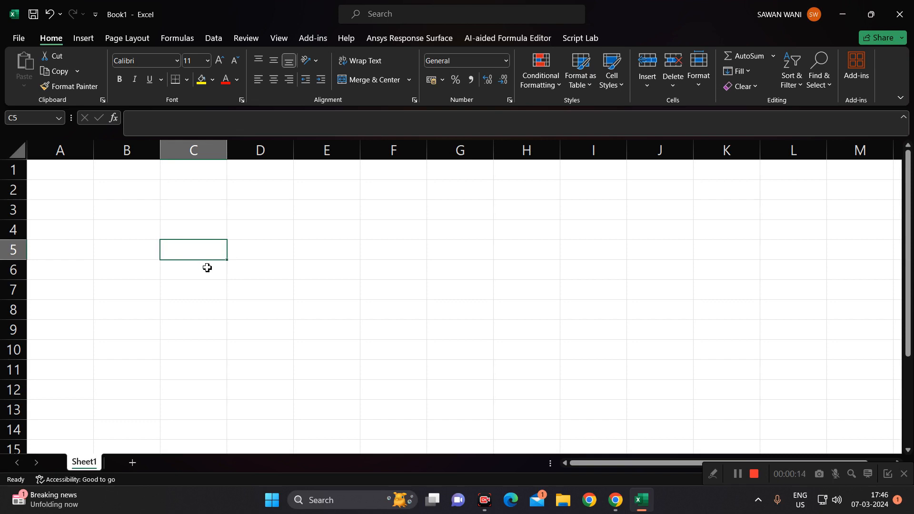
left_click(193, 230)
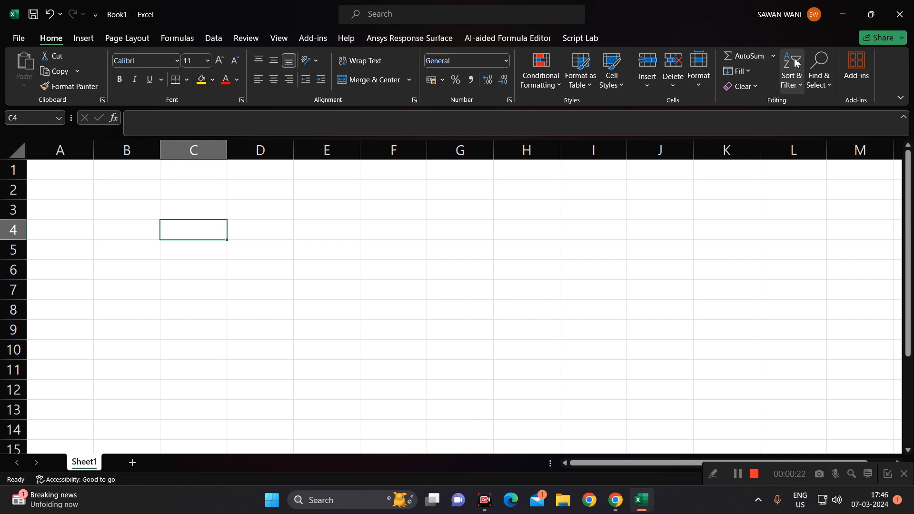
left_click(857, 64)
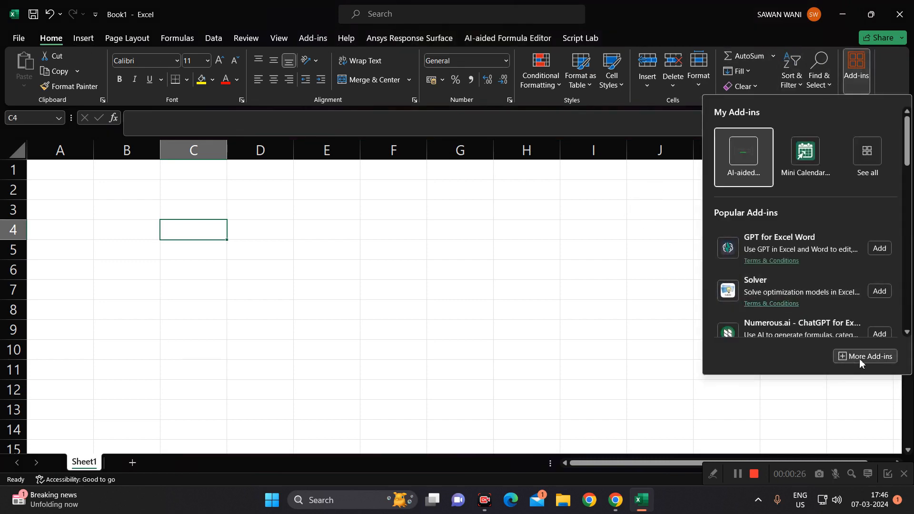
left_click(865, 356)
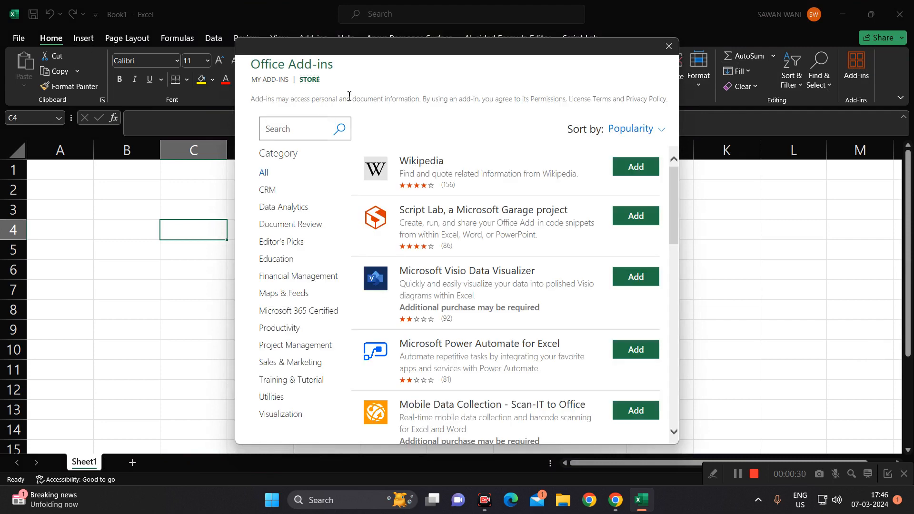
mouse_move(253, 147)
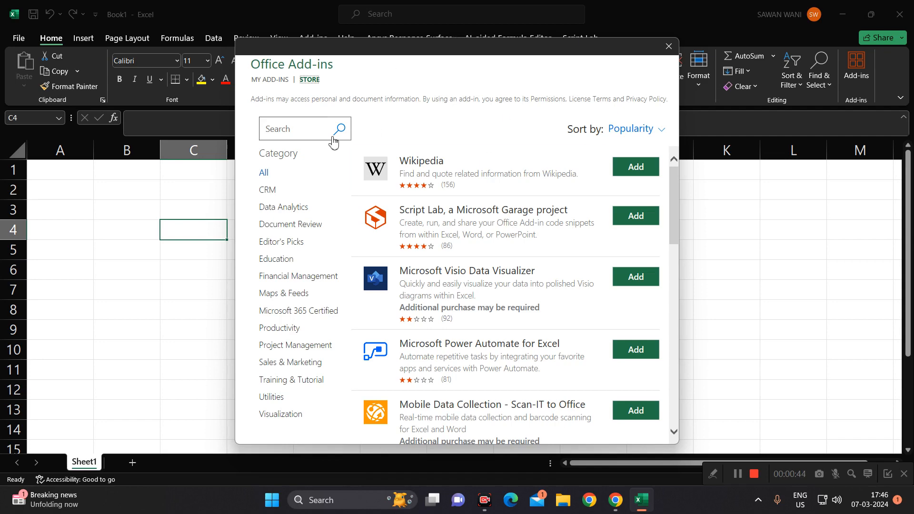
mouse_move(281, 263)
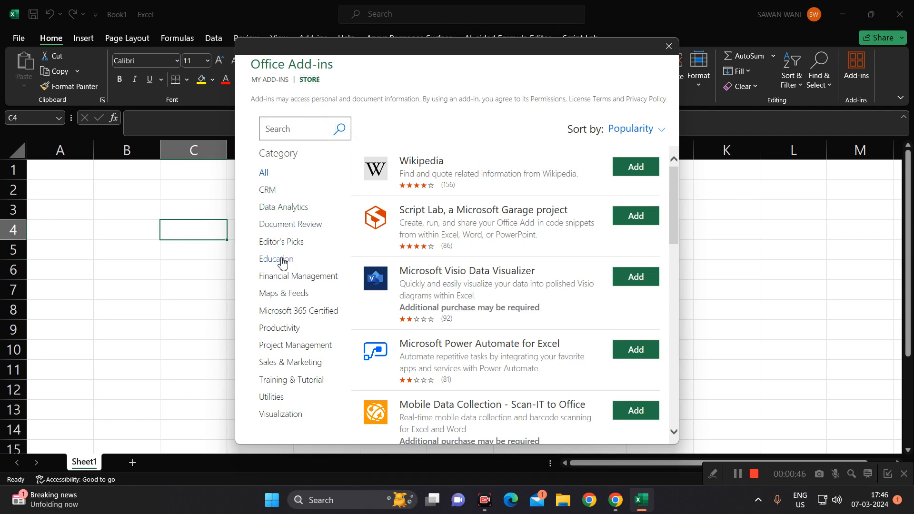
Filter the store to Education add-ins and scroll down to Activity Timer
left_click(277, 259)
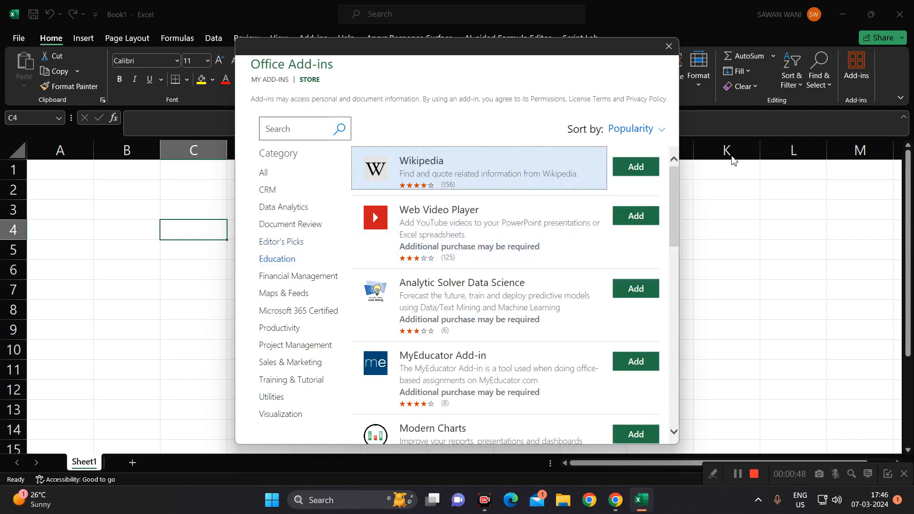
scroll("down", 3)
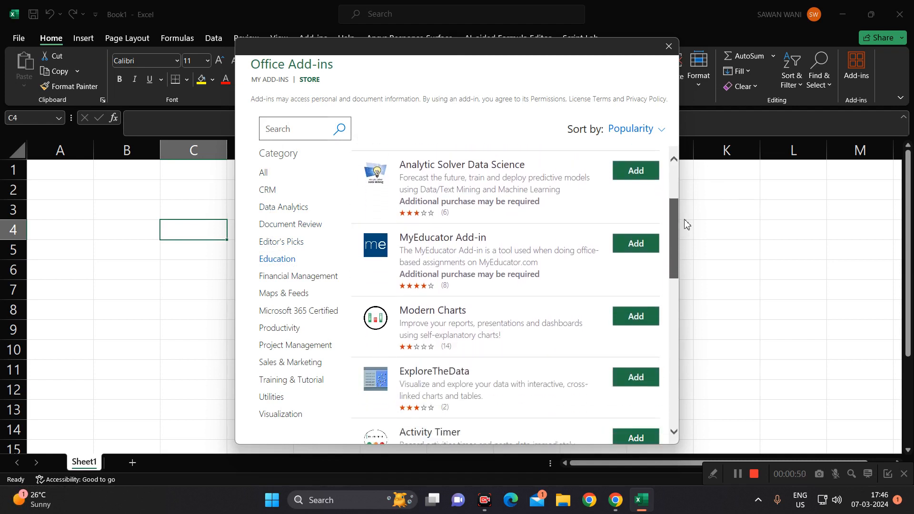
scroll("down", 3)
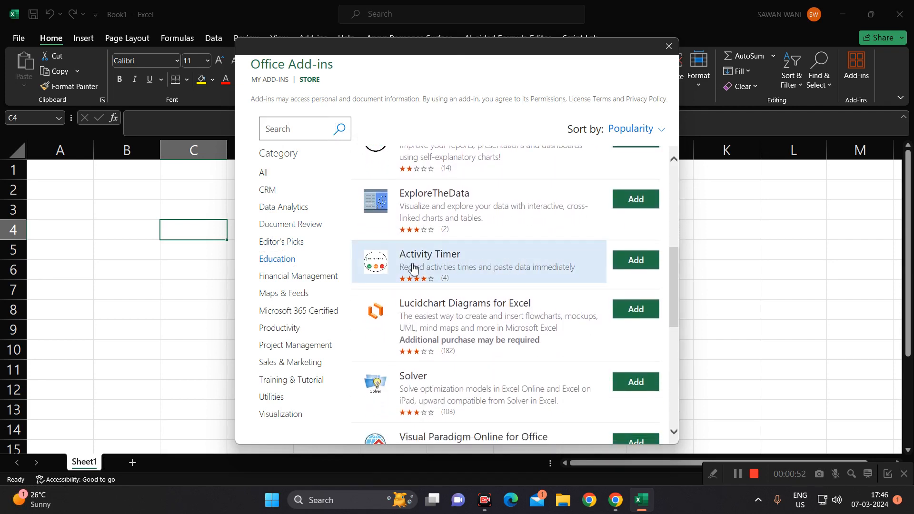
mouse_move(481, 265)
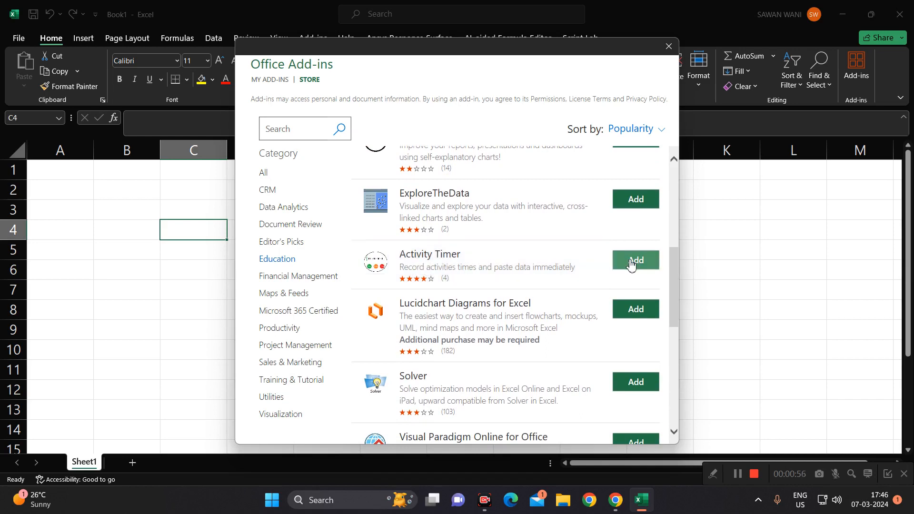
left_click(635, 260)
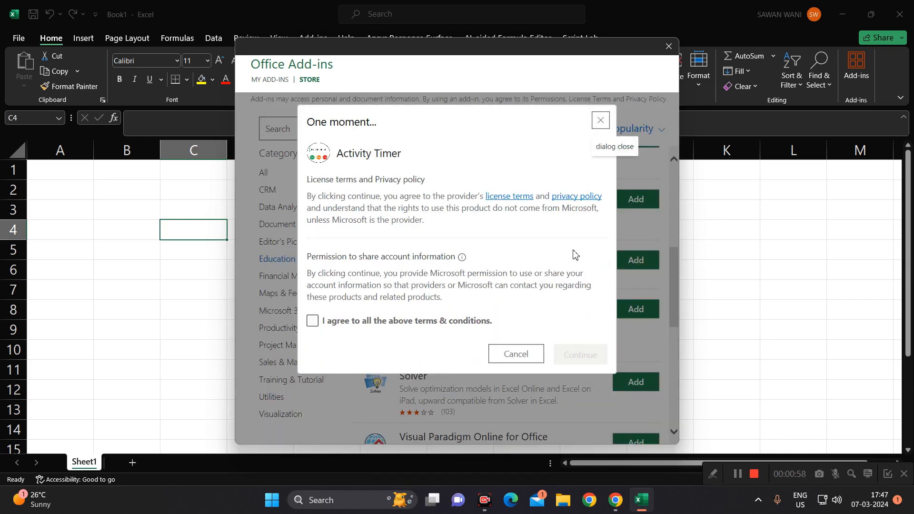
left_click(312, 321)
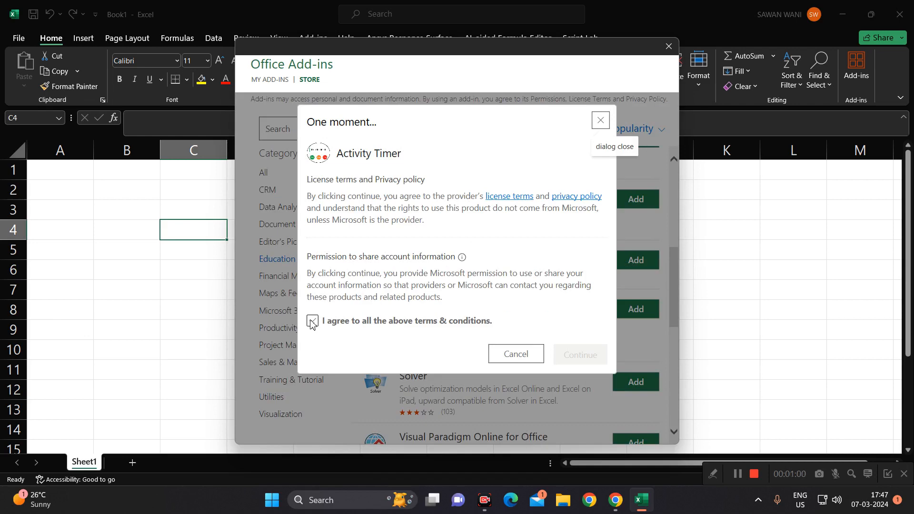
left_click(312, 321)
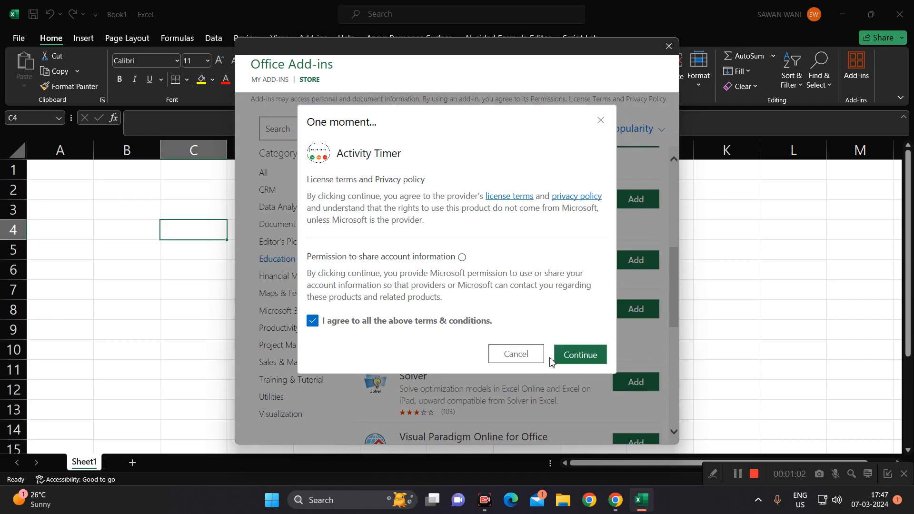
left_click(580, 354)
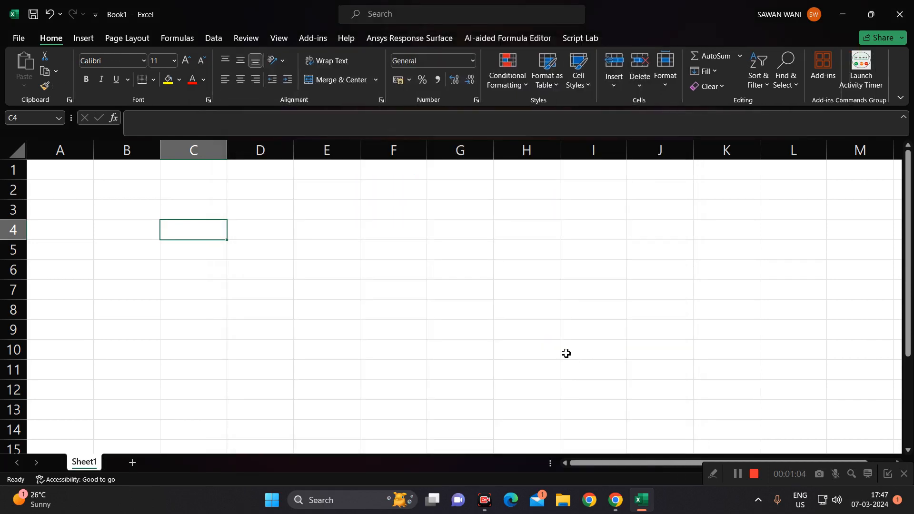
Launch the Activity Timer pane and add a new activity named 'entering data'
left_click(861, 64)
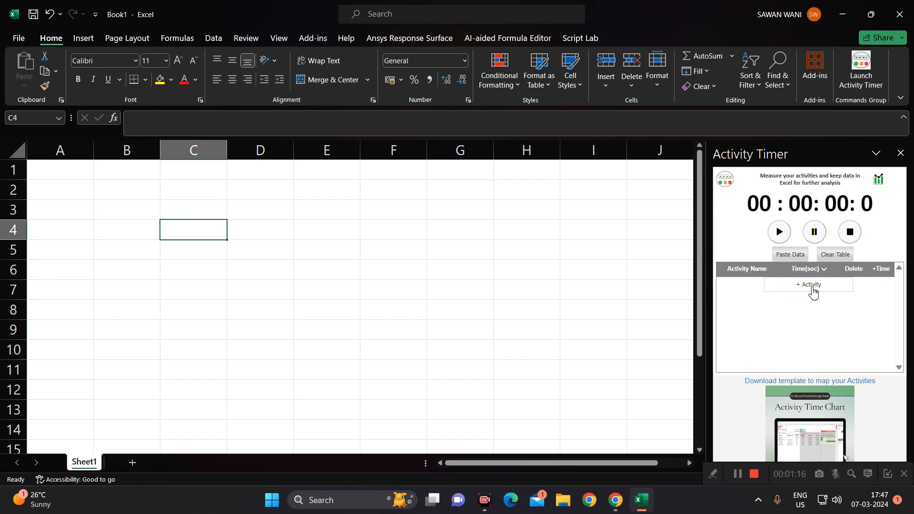
left_click(808, 285)
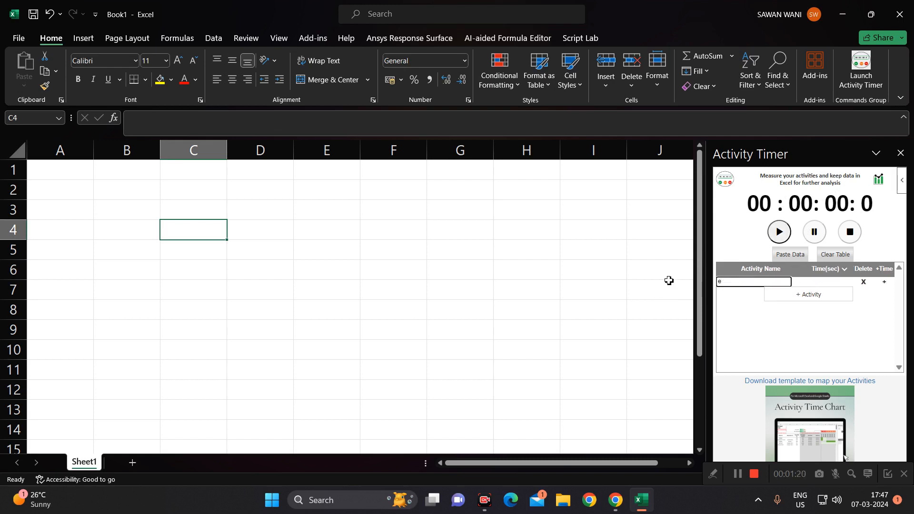
type("entering data")
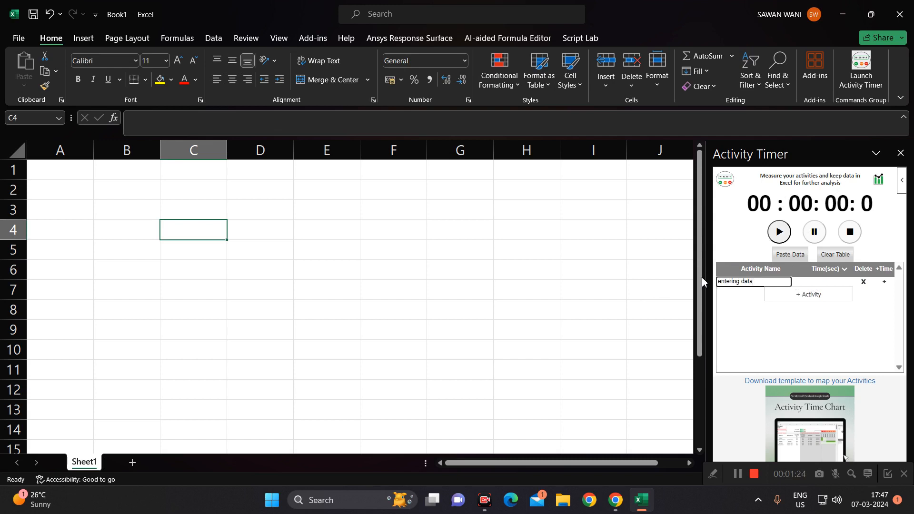
left_click(593, 269)
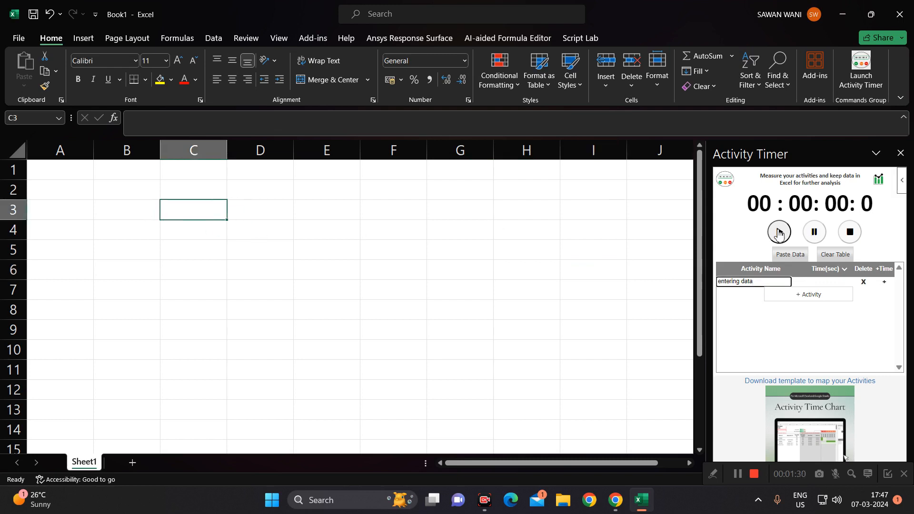
Start the 'entering data' timer and begin typing 1 into column C
left_click(780, 231)
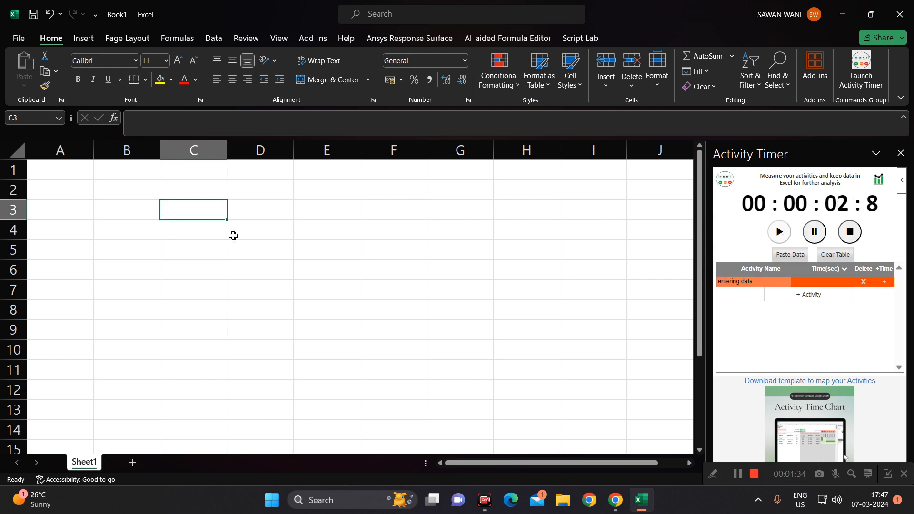
type("1")
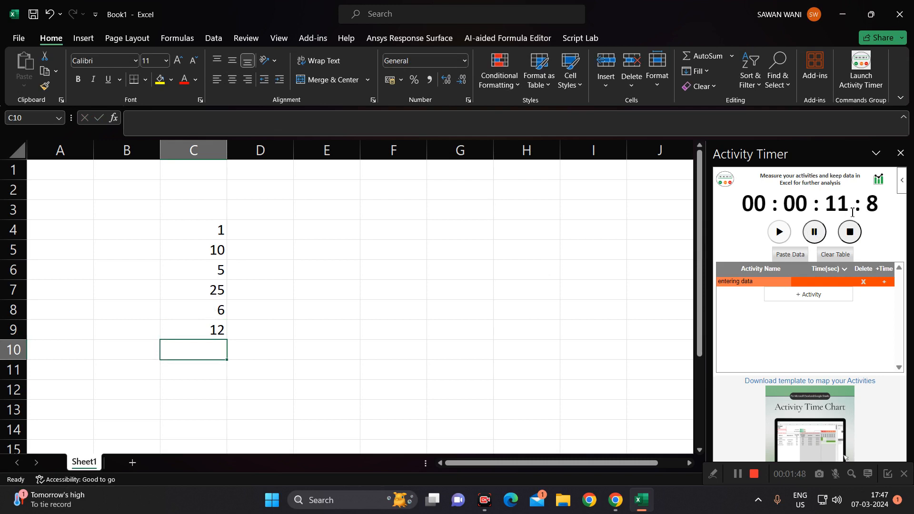
mouse_move(347, 310)
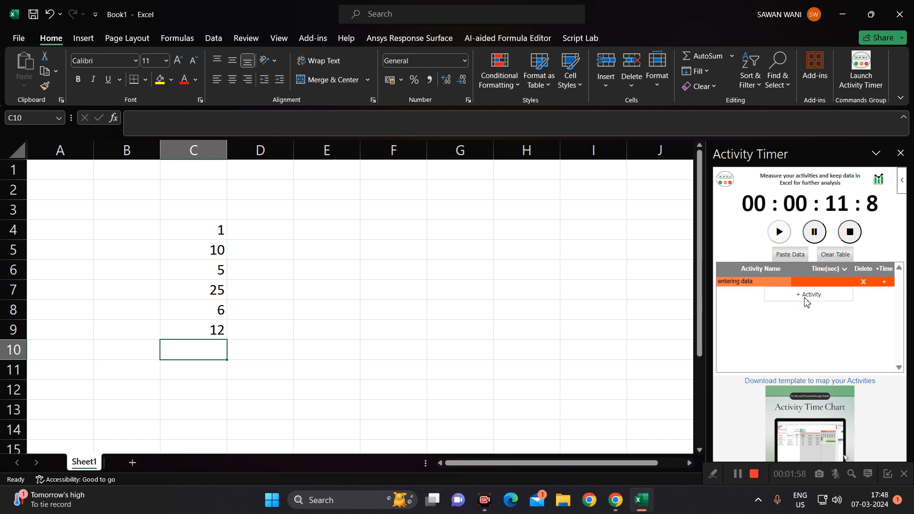
Clear the activity table, resume the timer, and select a column F cell for the second column
left_click(862, 281)
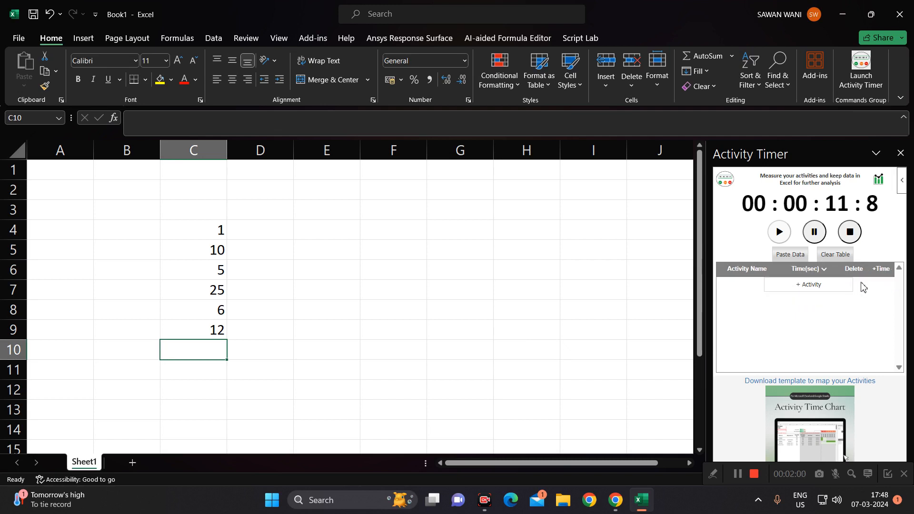
left_click(332, 291)
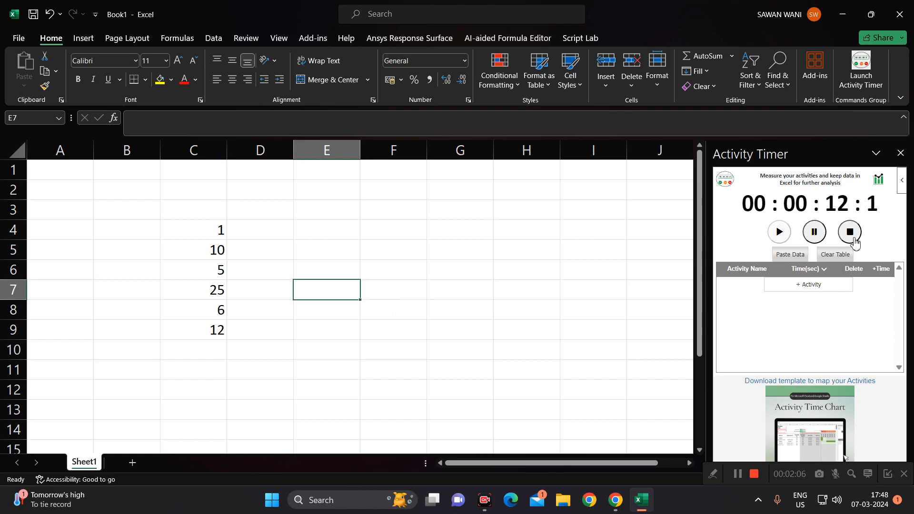
left_click(393, 230)
type("12")
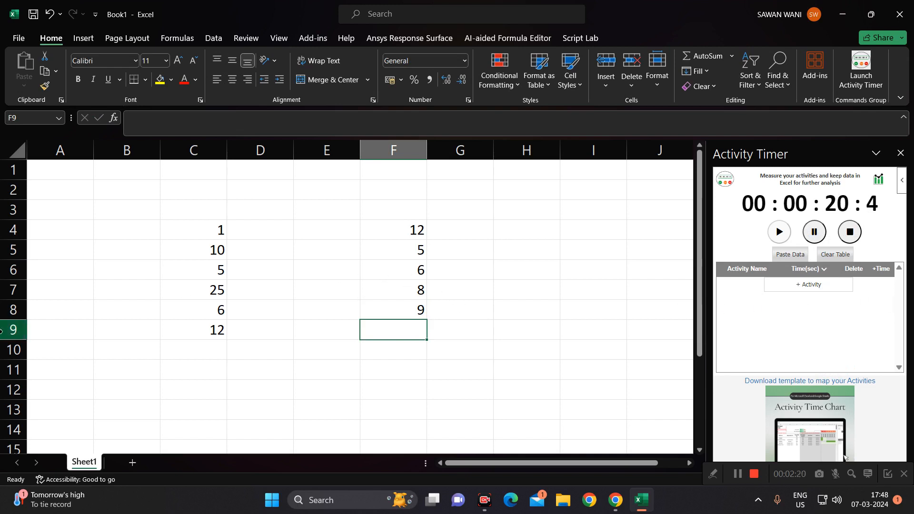
mouse_move(206, 220)
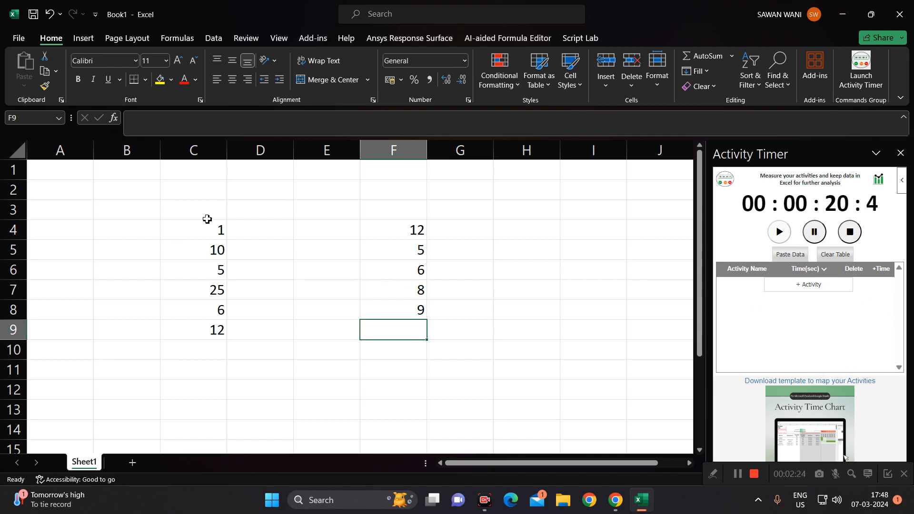
mouse_move(358, 253)
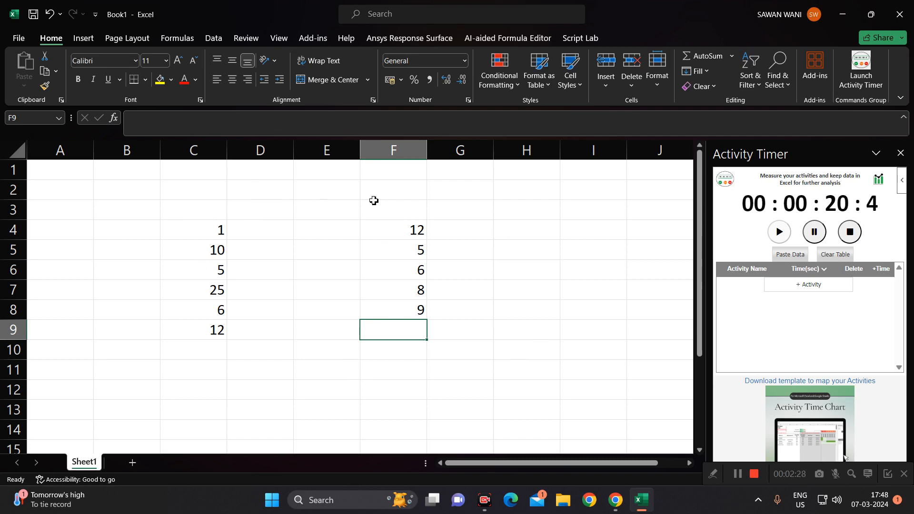
mouse_move(314, 289)
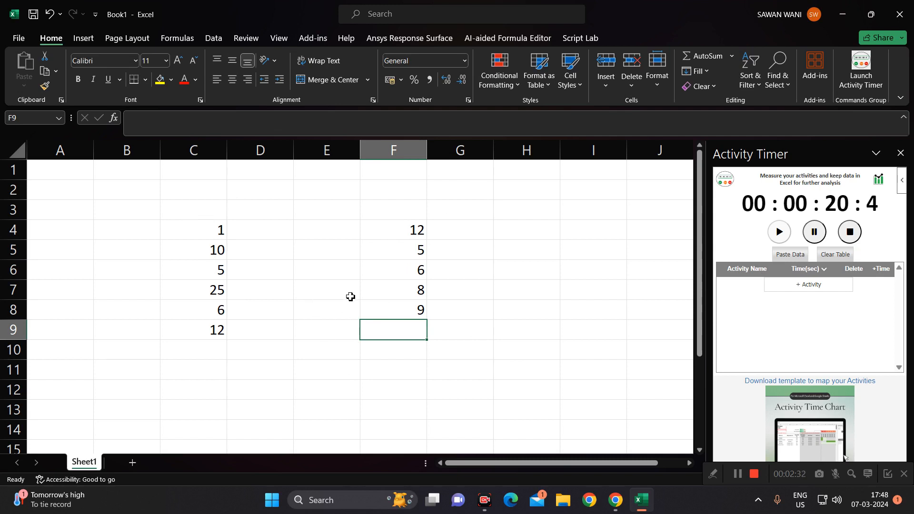
mouse_move(272, 299)
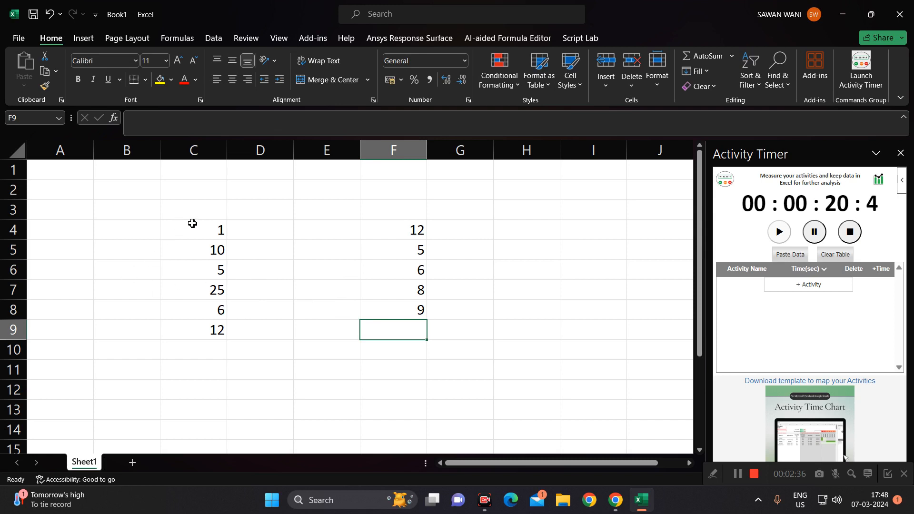
mouse_move(220, 363)
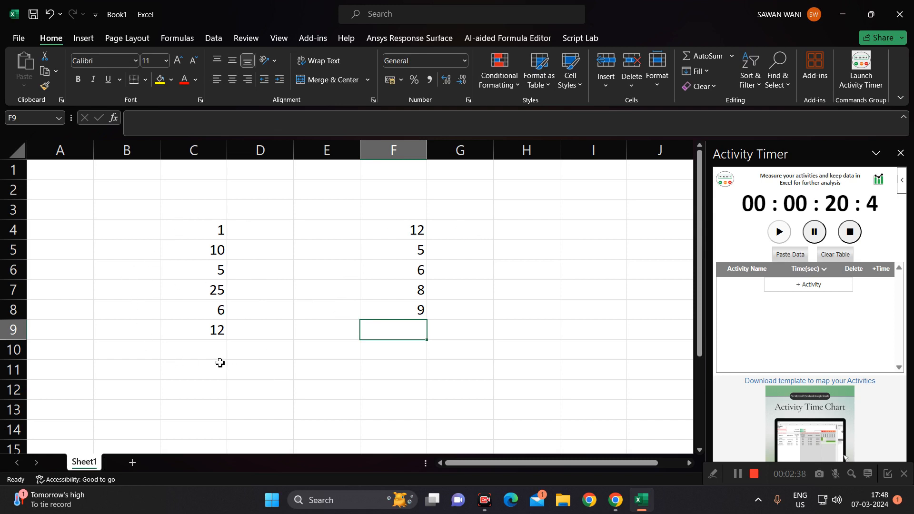
mouse_move(471, 293)
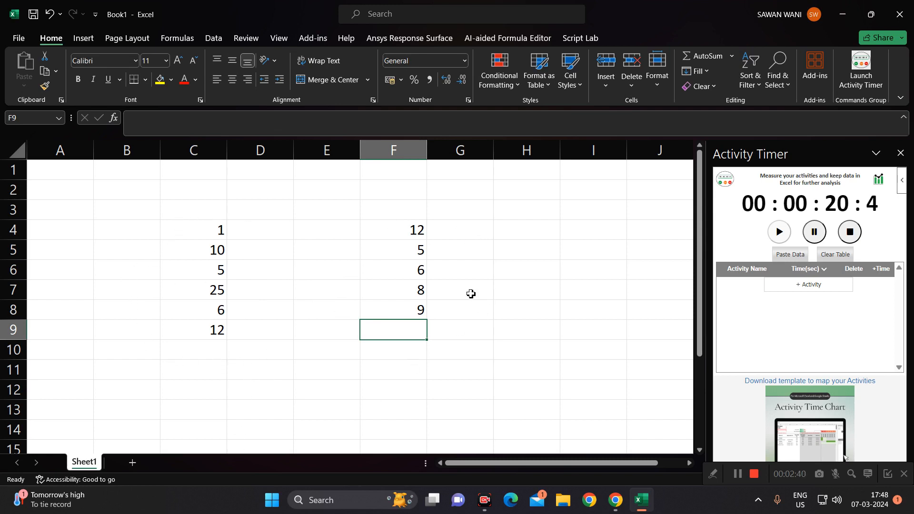
mouse_move(316, 421)
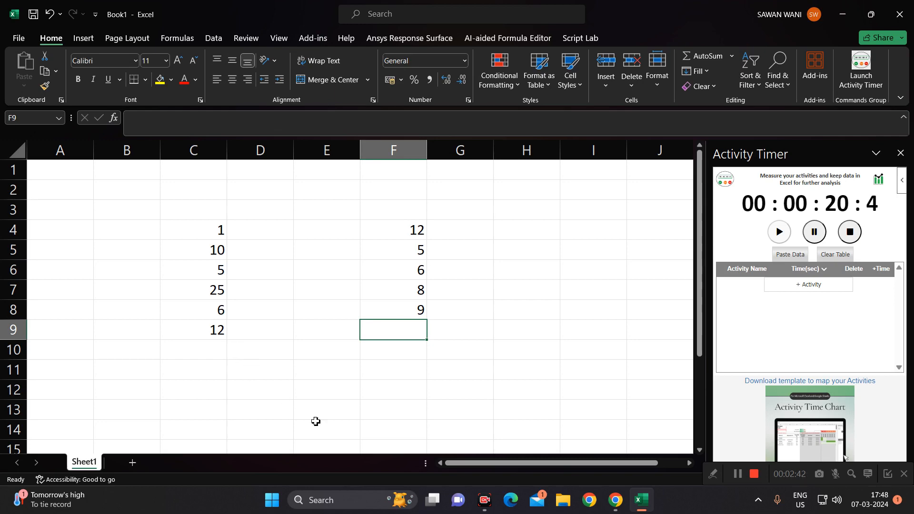